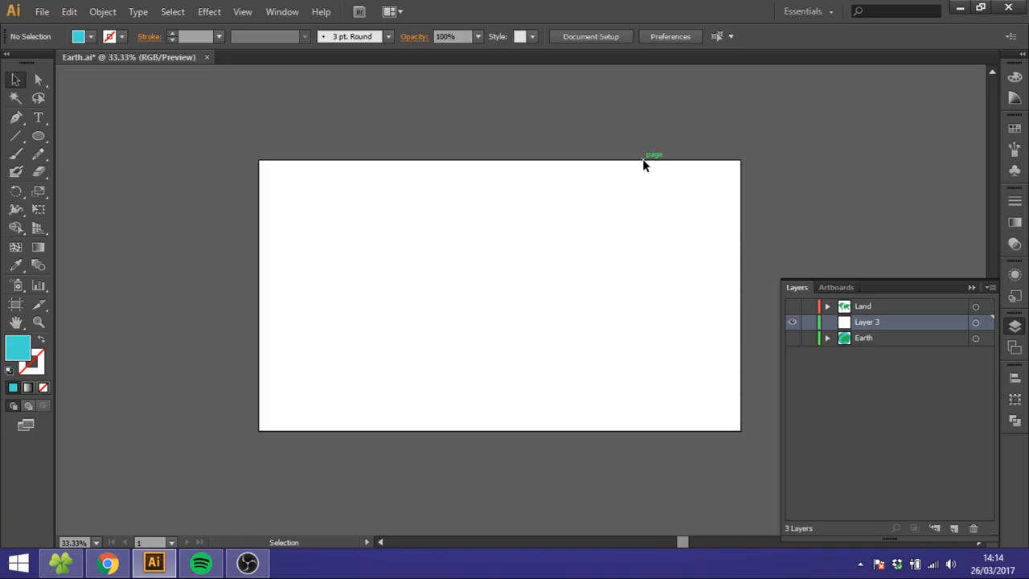
pyautogui.moveTo(545, 131)
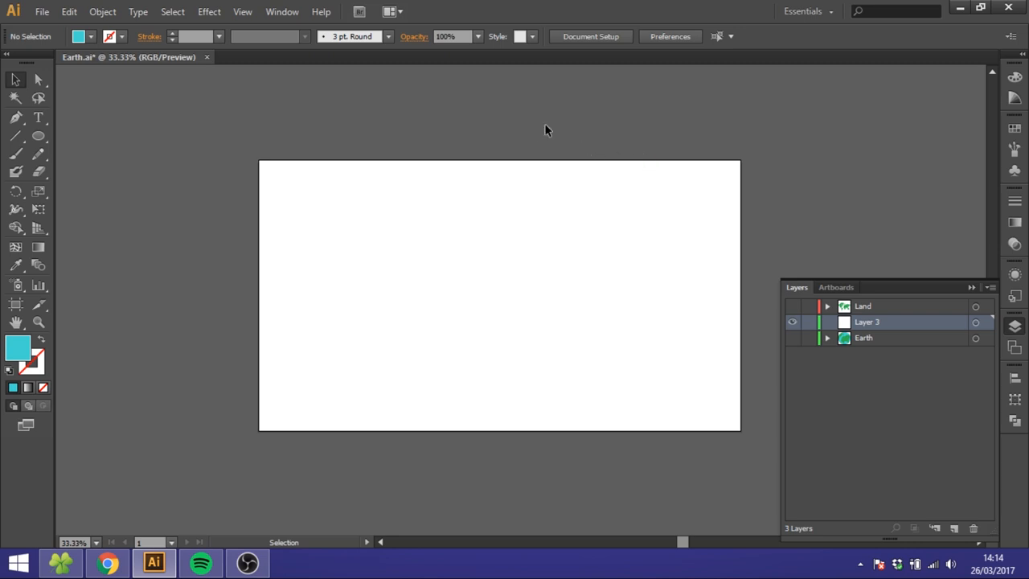
# Place the world map PNG image across the artboard via File > Place.
pyautogui.click(42, 12)
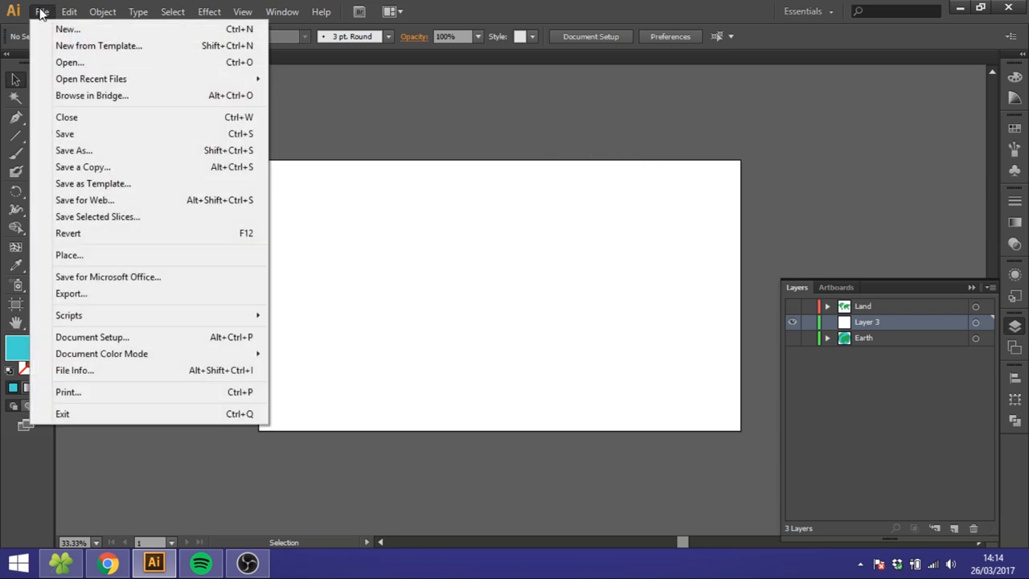
pyautogui.click(69, 254)
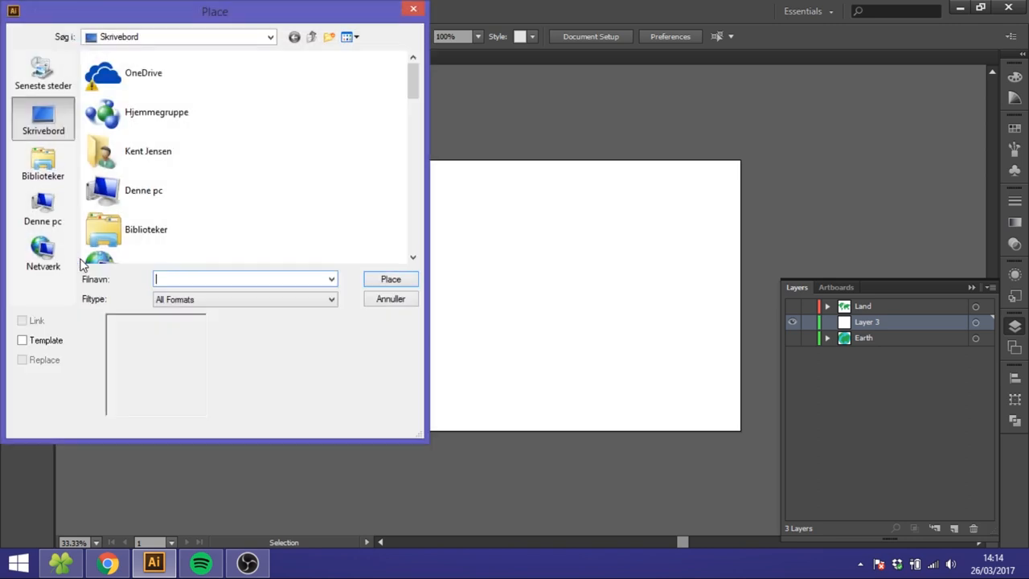
pyautogui.scroll(-3)
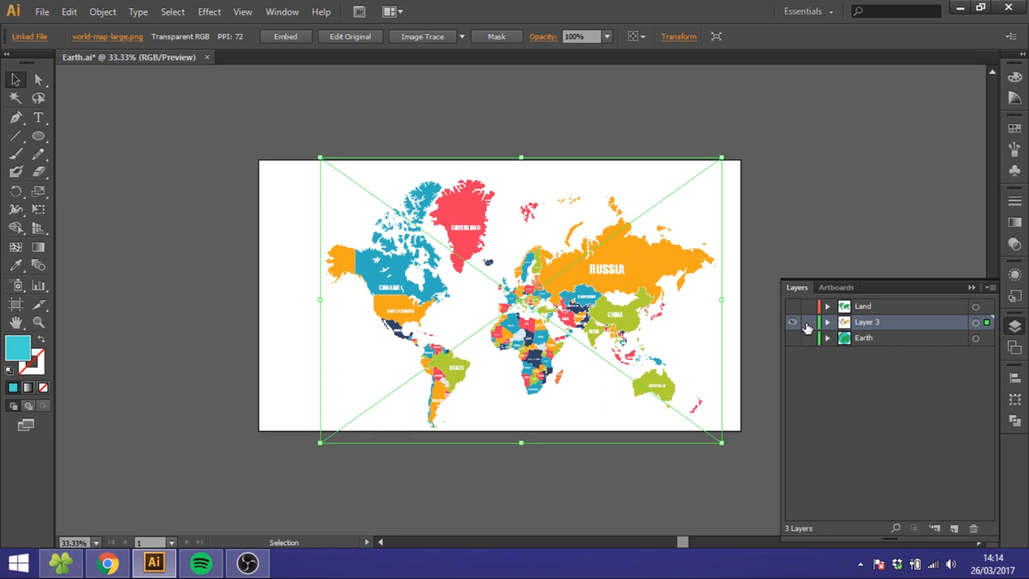
# Lock the world map layer and trace a continent outline with the Pen Tool.
pyautogui.click(807, 322)
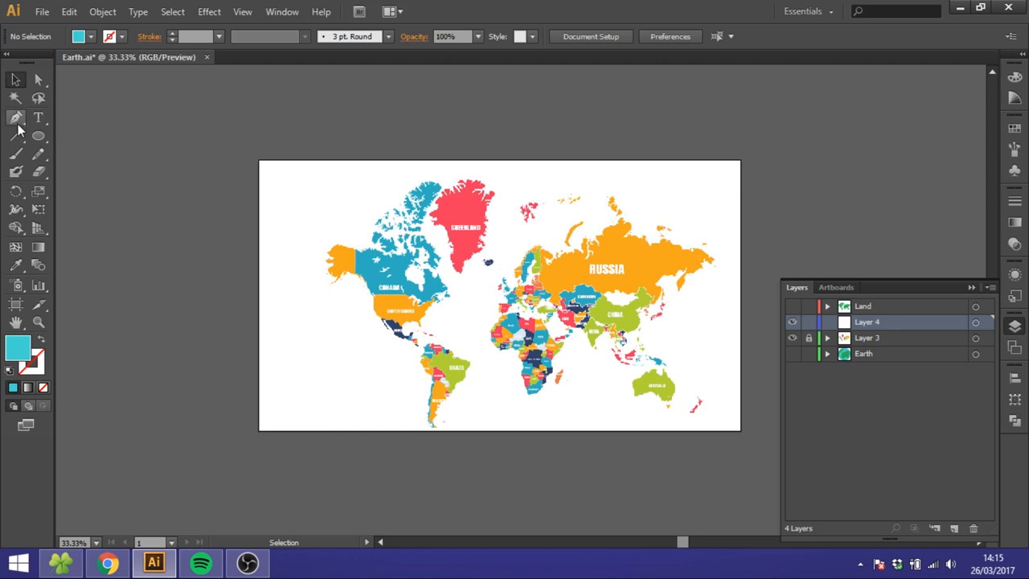
pyautogui.click(16, 117)
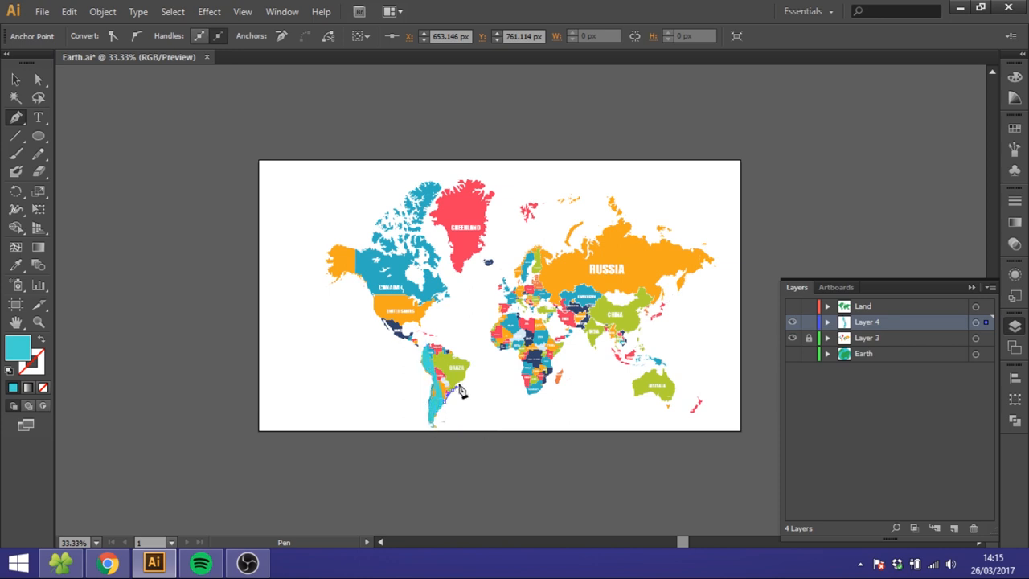
pyautogui.moveTo(463, 392); pyautogui.dragTo(437, 350)
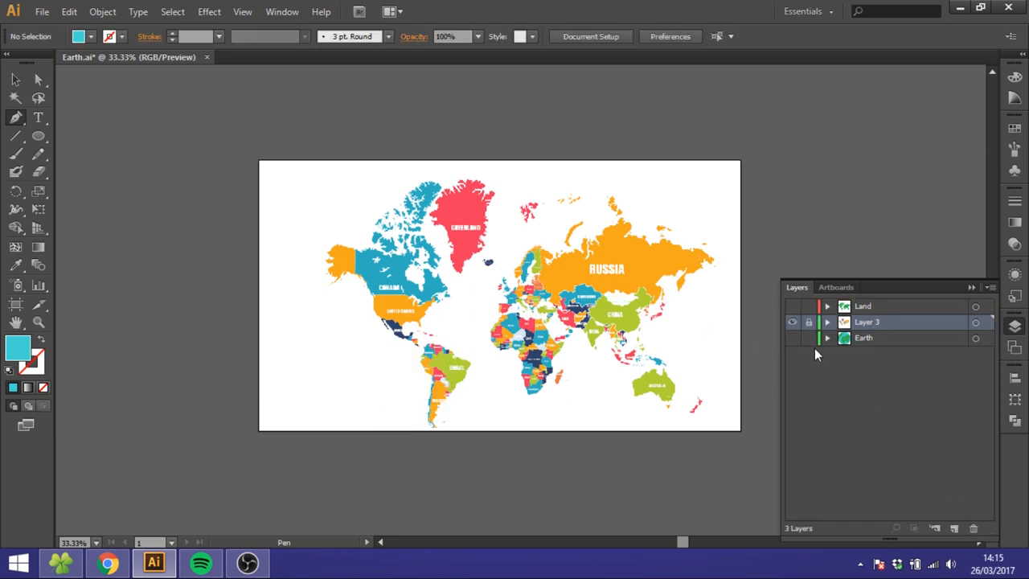
# Hide the detailed world map layer so the green Land shapes show.
pyautogui.click(791, 321)
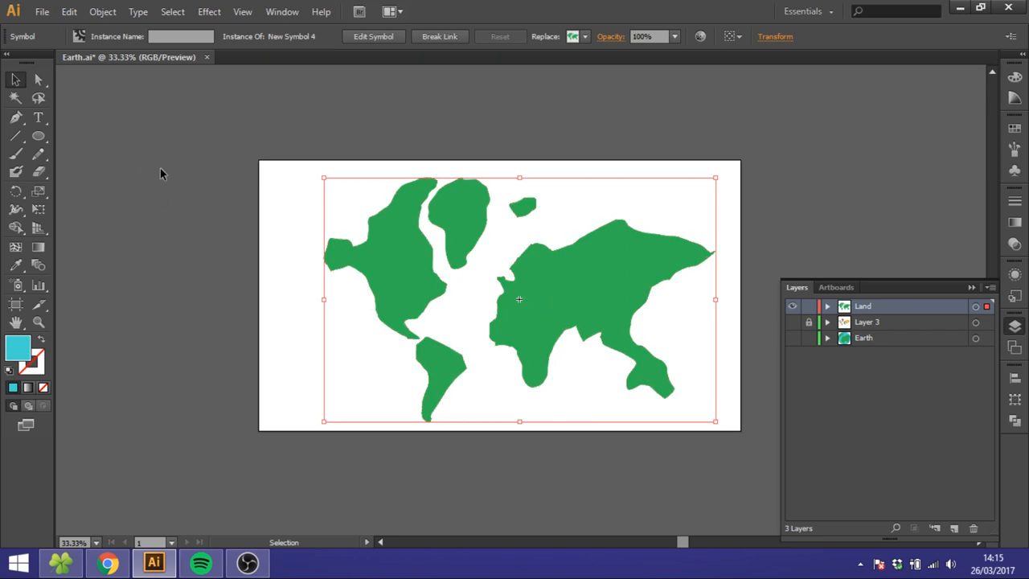
pyautogui.click(16, 135)
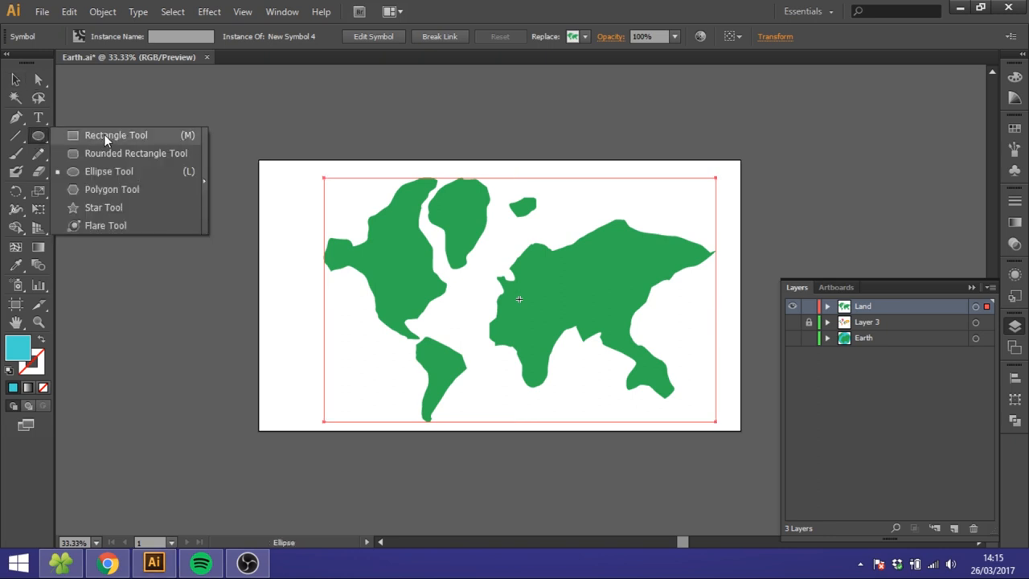
# Draw an artboard-covering ocean rectangle and a circle outline over the continents.
pyautogui.click(116, 135)
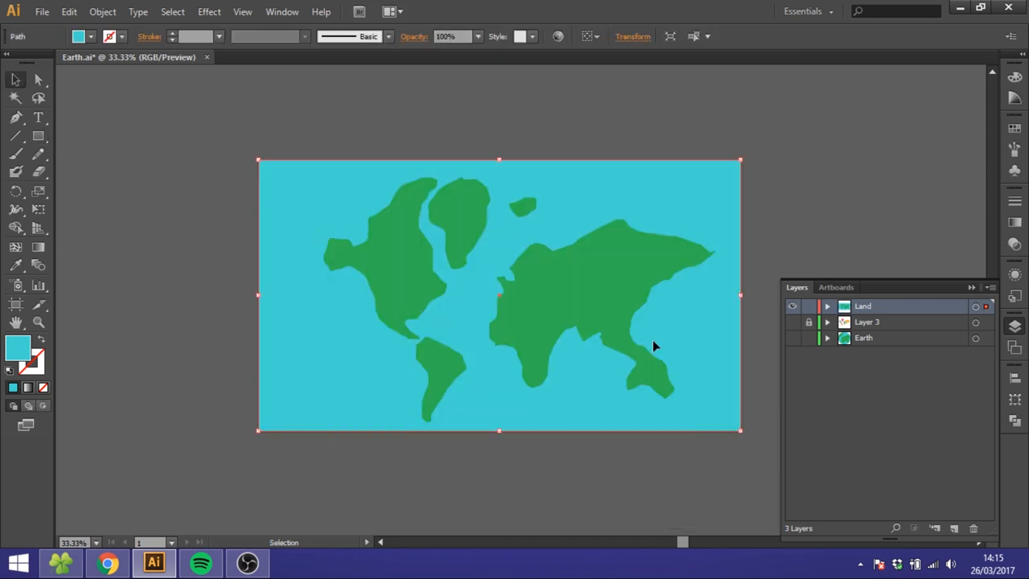
pyautogui.click(38, 135)
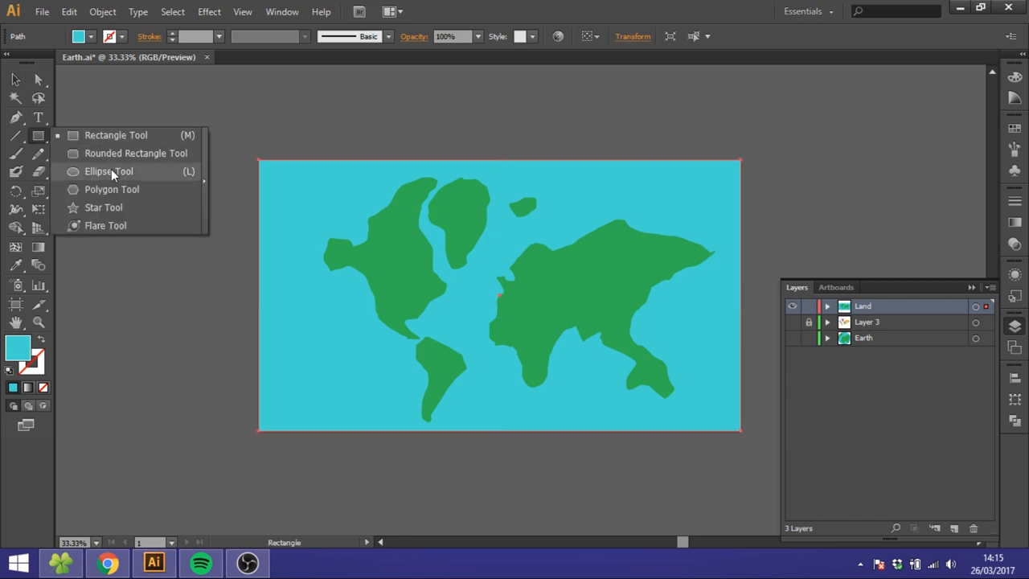
pyautogui.click(110, 170)
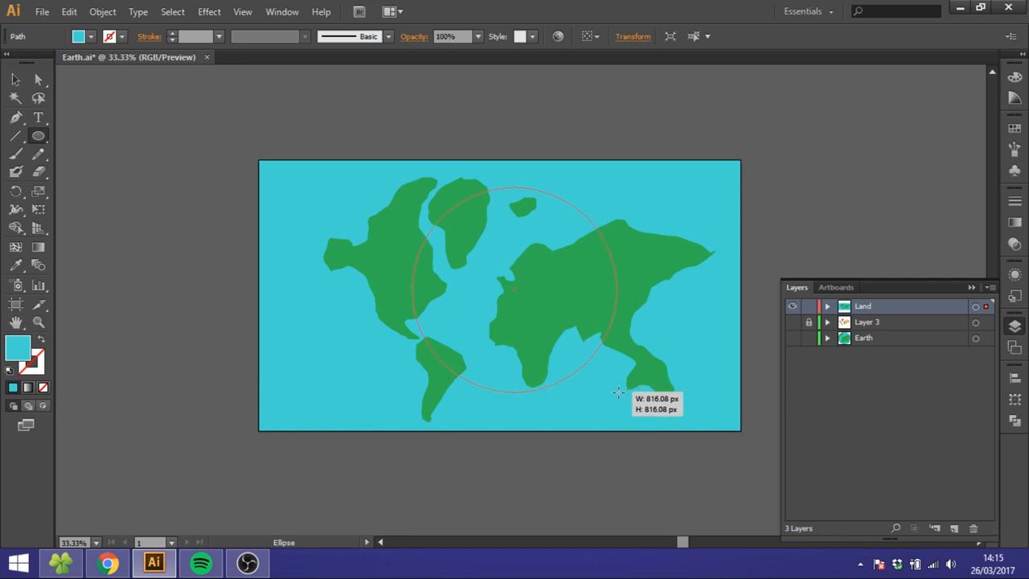
pyautogui.moveTo(619, 392); pyautogui.dragTo(614, 376)
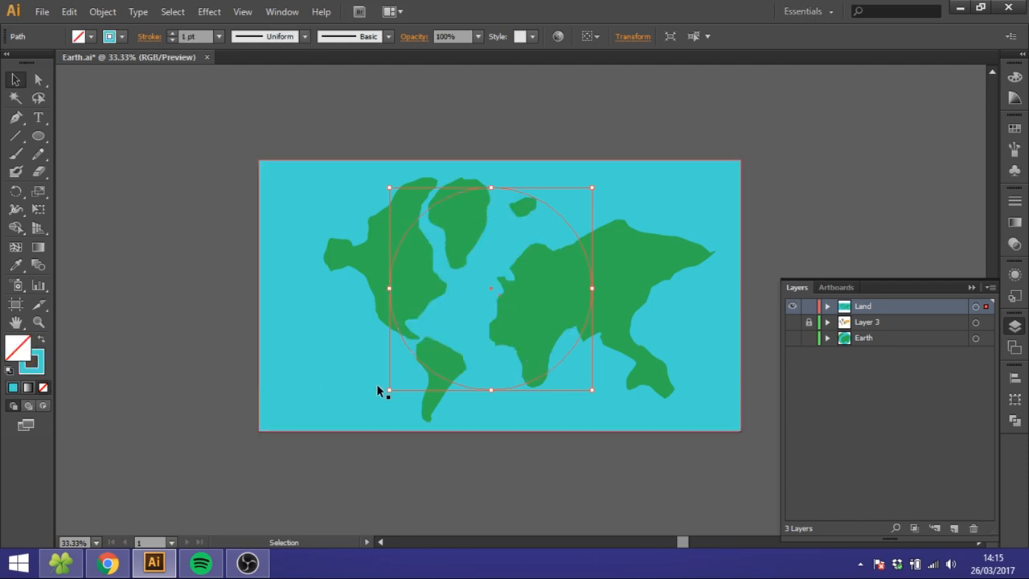
pyautogui.moveTo(529, 405)
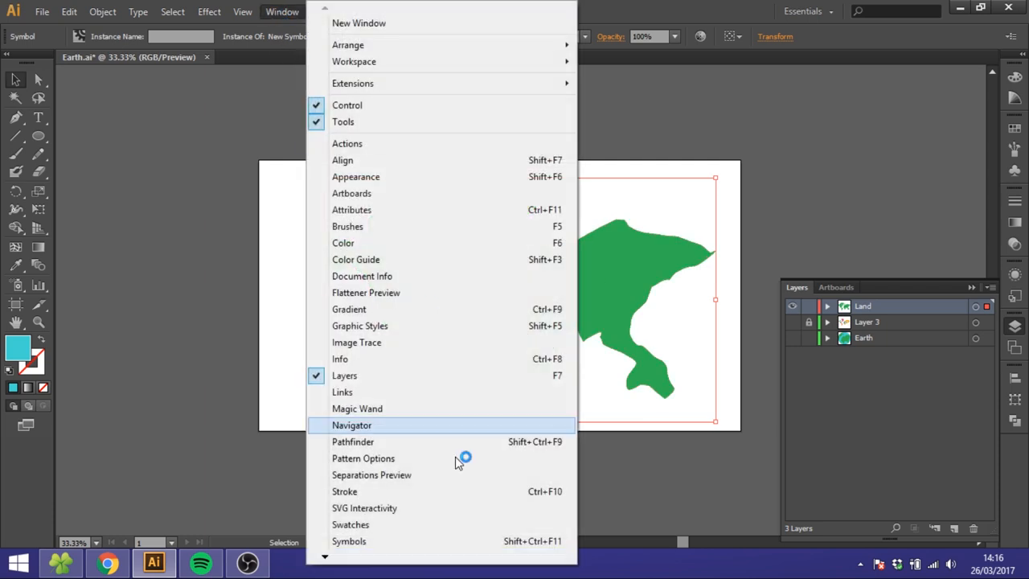
# Save the green land shapes as New Symbol 2 in the Symbols library.
pyautogui.click(348, 540)
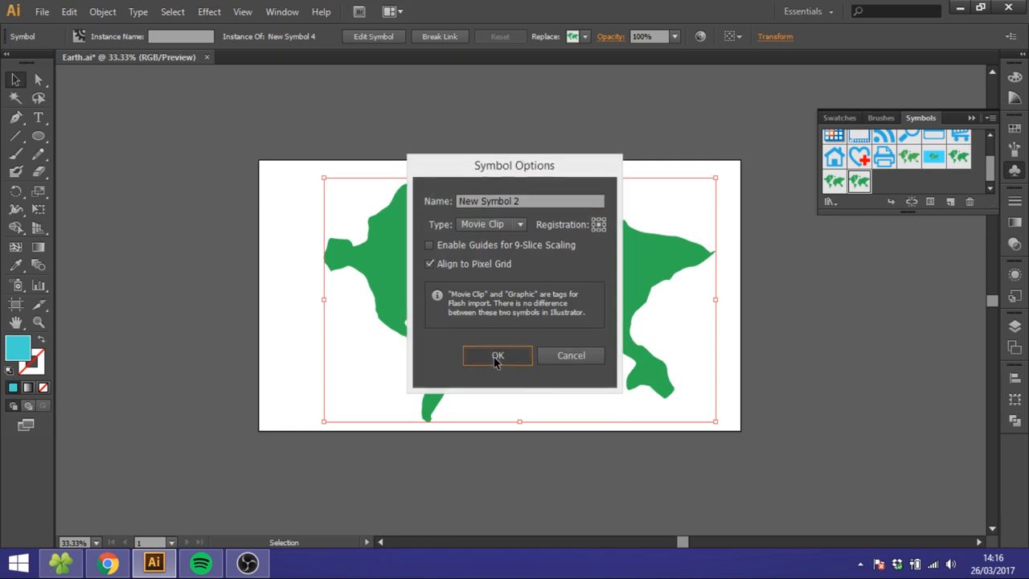
pyautogui.click(498, 355)
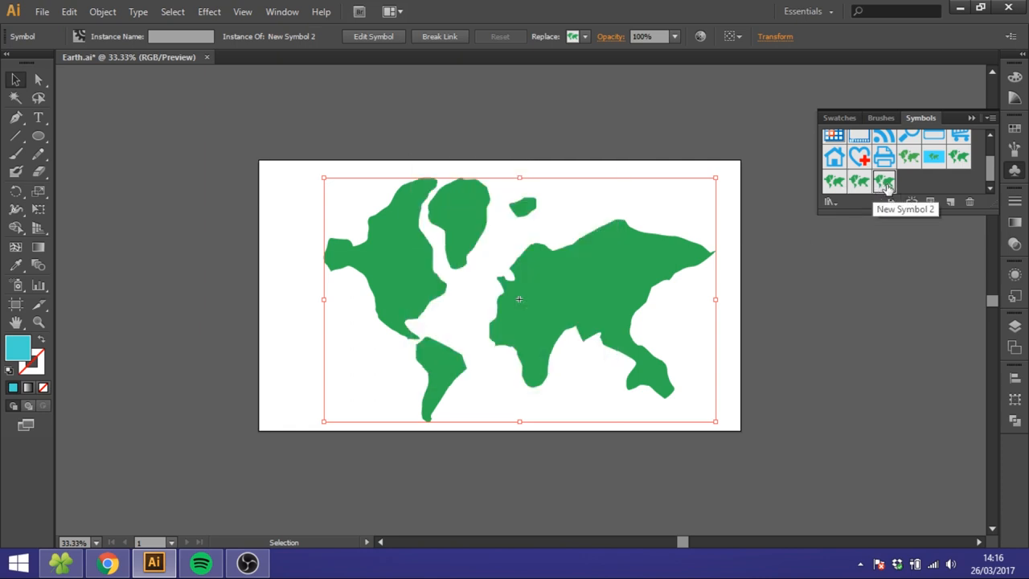
pyautogui.moveTo(931, 200)
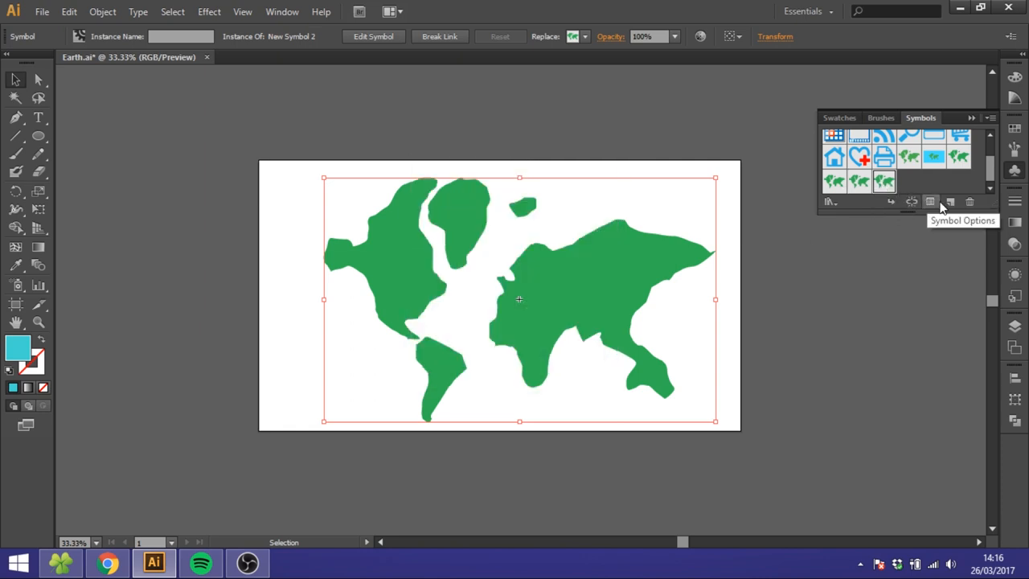
pyautogui.moveTo(538, 189)
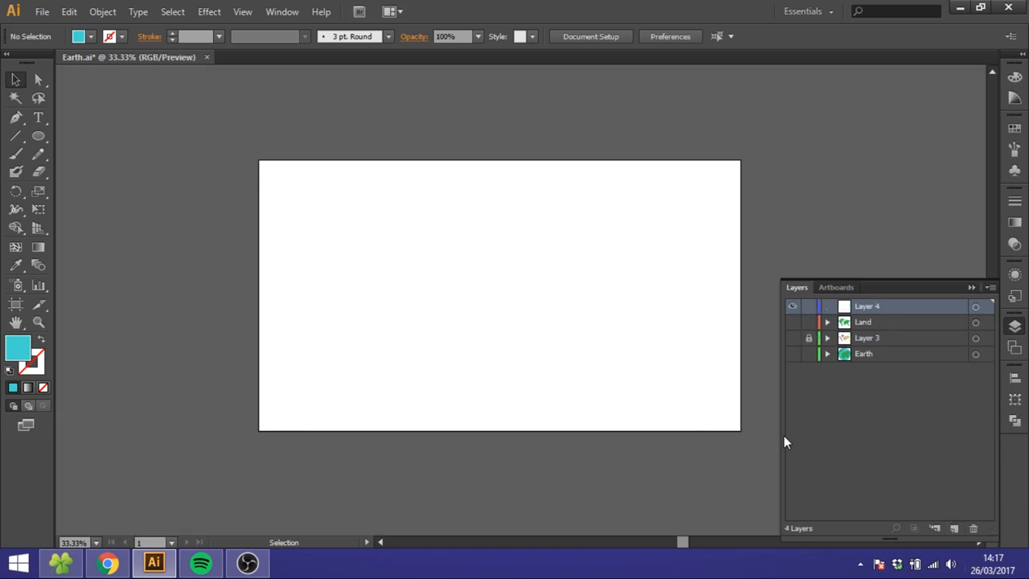
# Draw a plain blue circle in the centre of the artboard on the new layer.
pyautogui.click(38, 135)
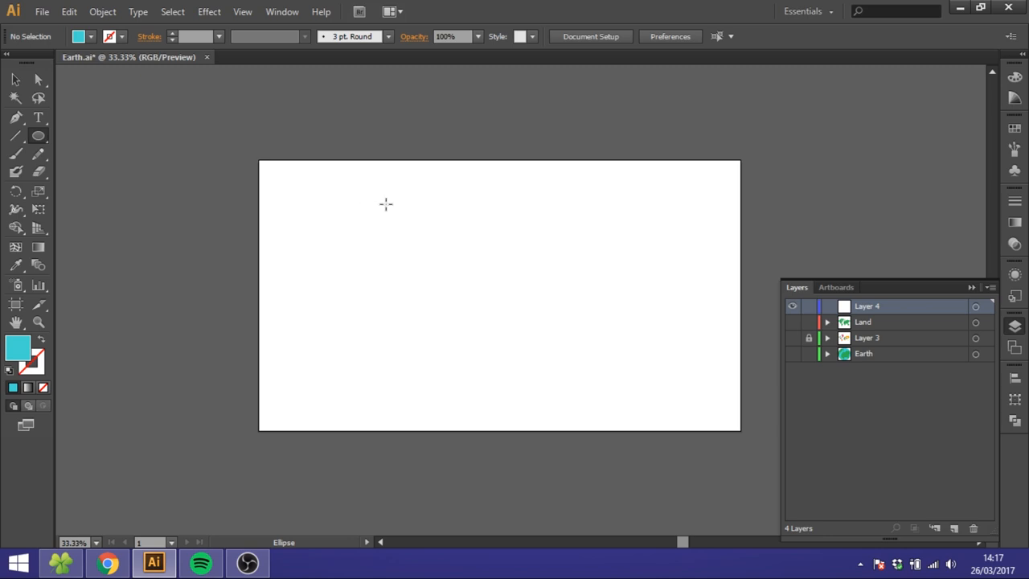
pyautogui.moveTo(385, 205); pyautogui.dragTo(621, 397)
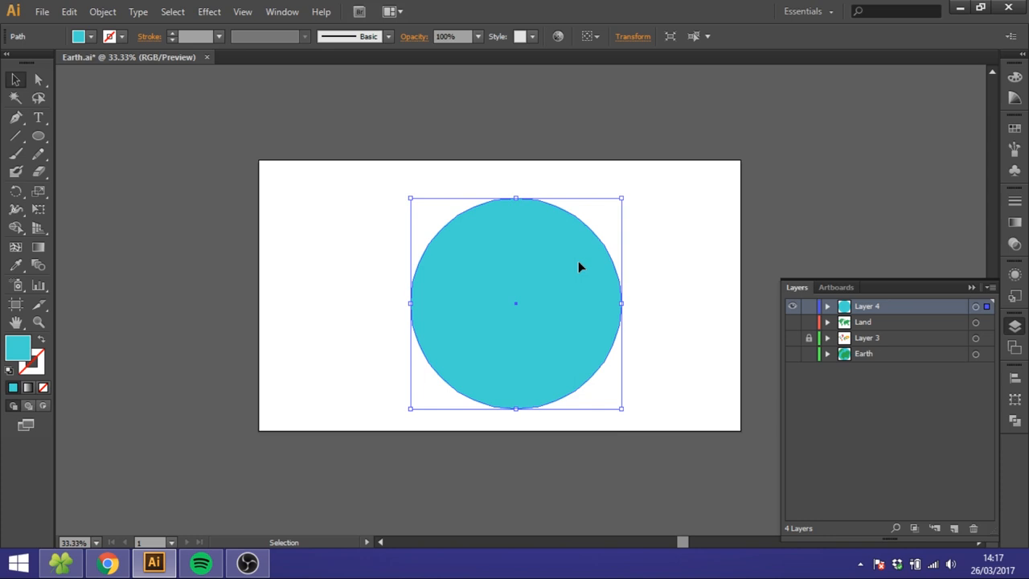
pyautogui.moveTo(626, 286)
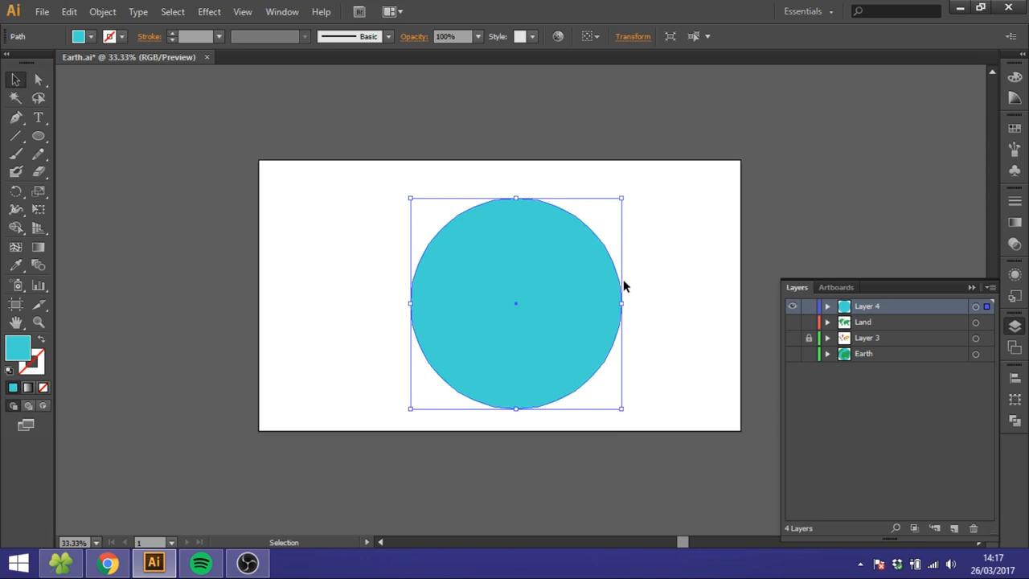
pyautogui.moveTo(592, 273)
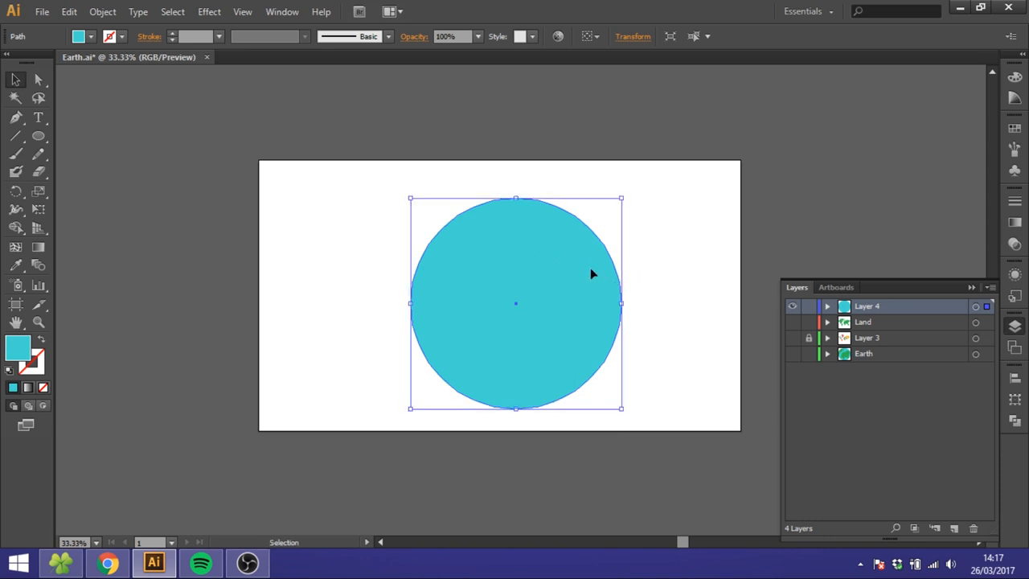
pyautogui.moveTo(589, 273)
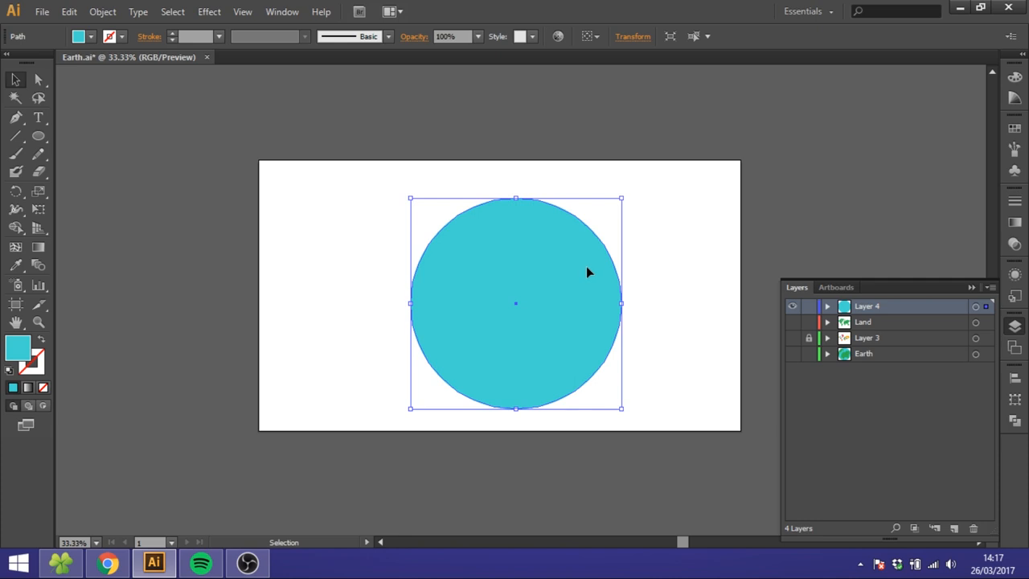
pyautogui.moveTo(502, 247)
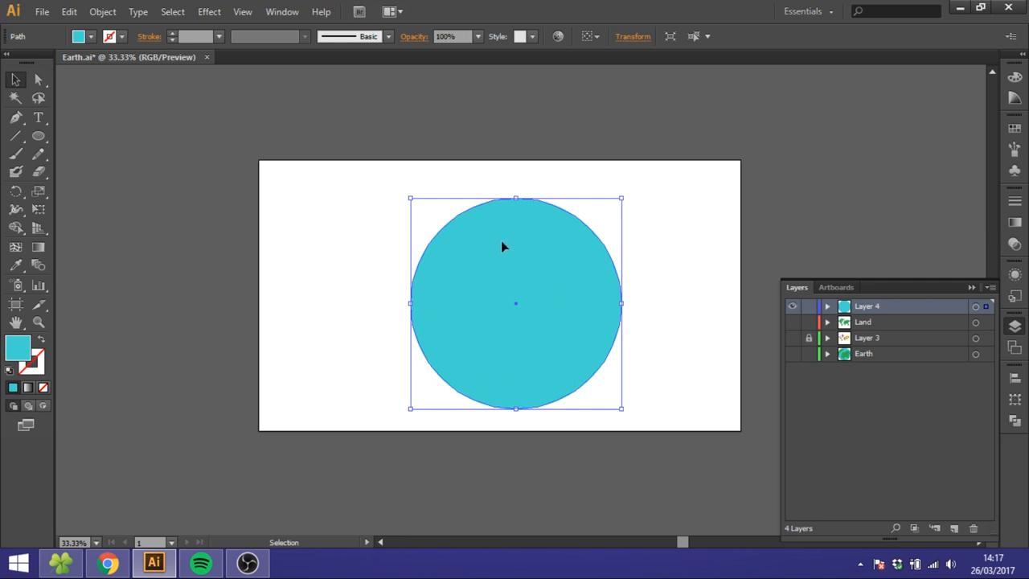
pyautogui.moveTo(576, 264)
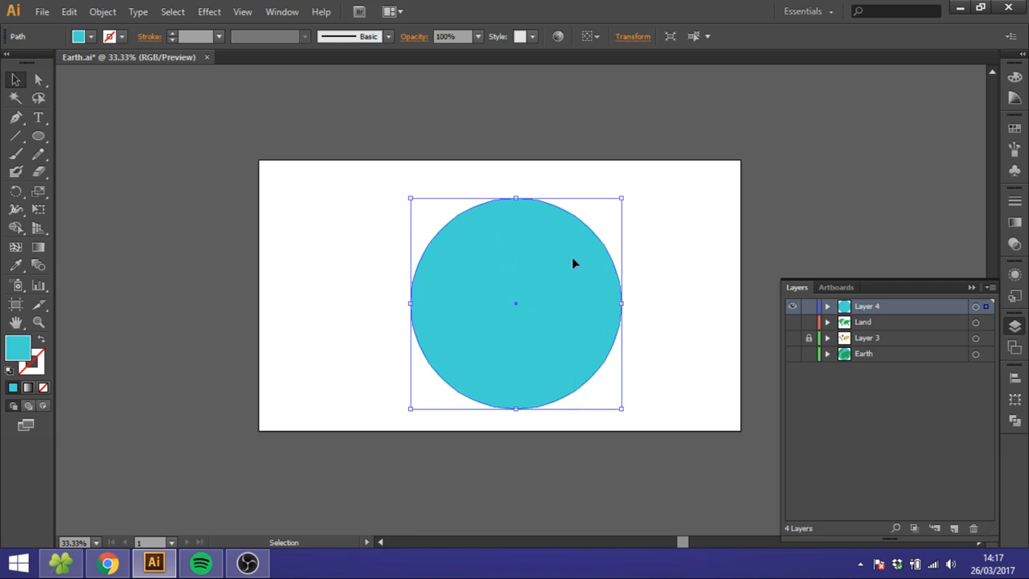
pyautogui.moveTo(12, 135)
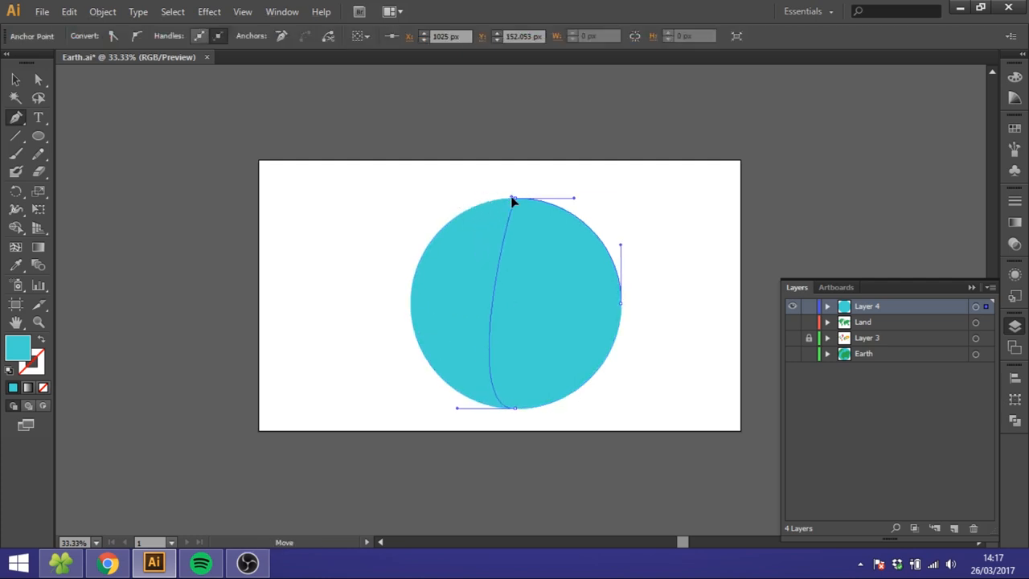
# Reshape the circle into a right half-circle with a straight vertical edge.
pyautogui.moveTo(515, 408); pyautogui.dragTo(458, 412)
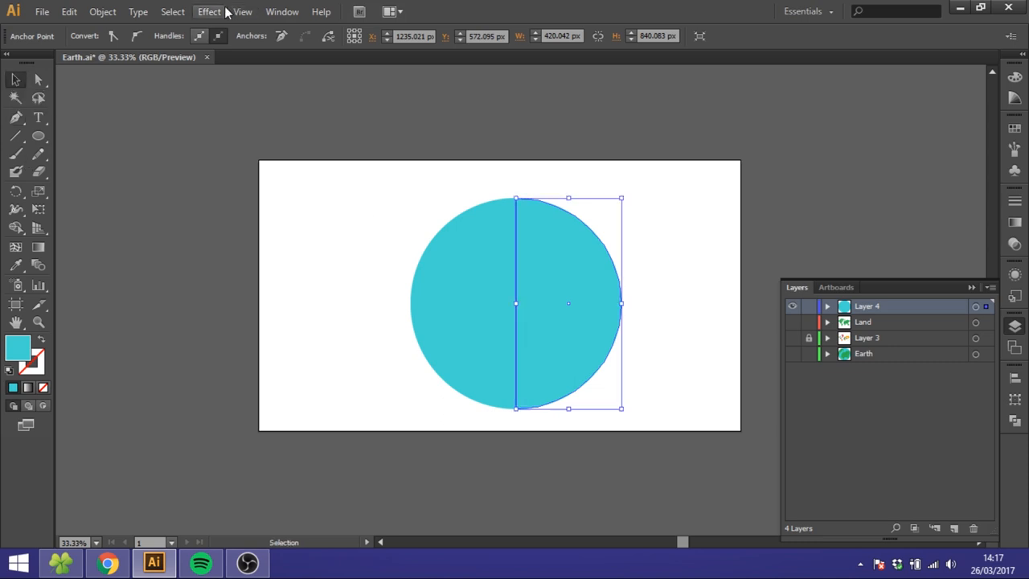
# Apply Effect > 3D > Revolve to the half-circle with Surface set to No Shading.
pyautogui.click(209, 12)
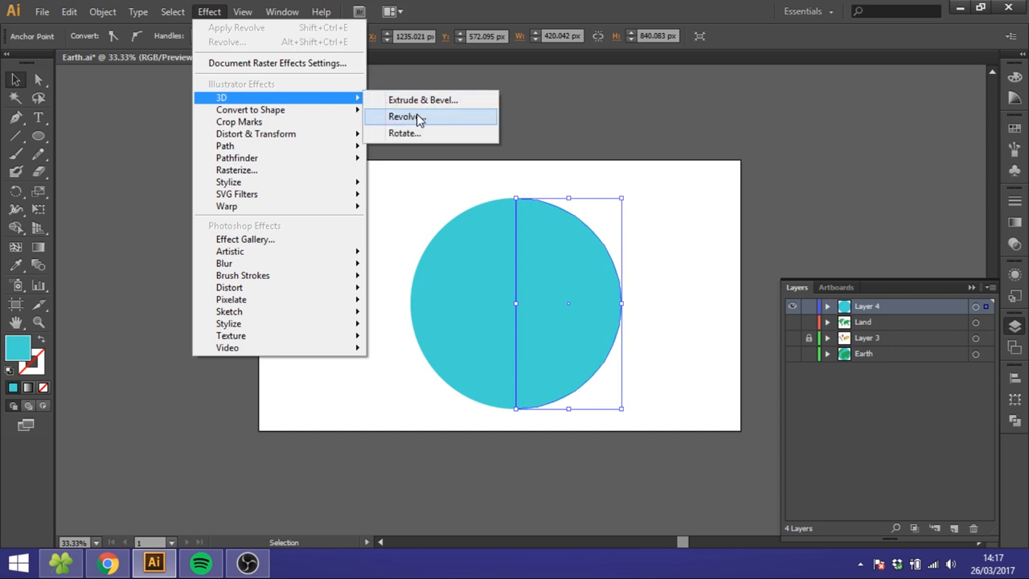
pyautogui.click(402, 115)
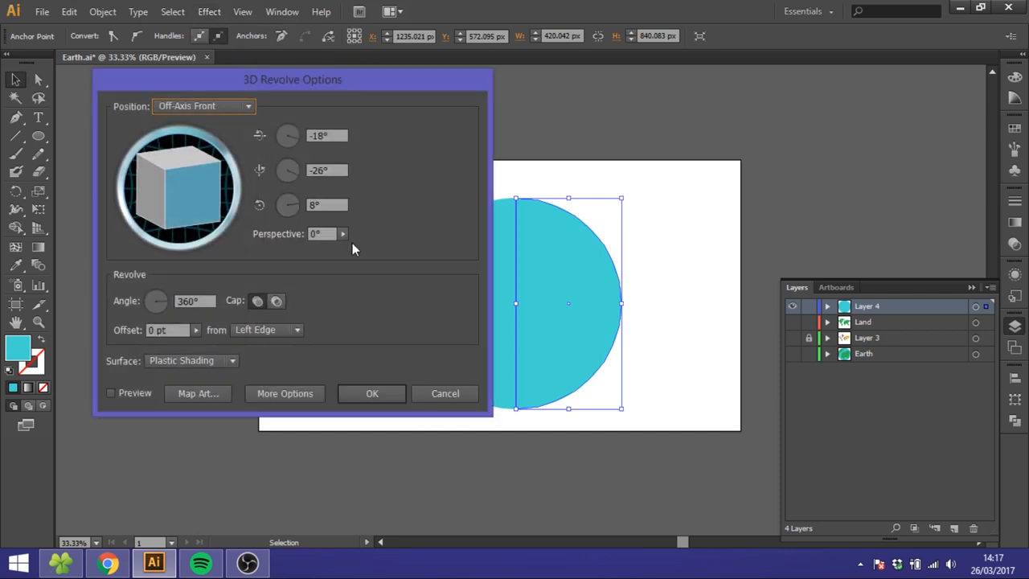
pyautogui.moveTo(292, 79); pyautogui.dragTo(846, 67)
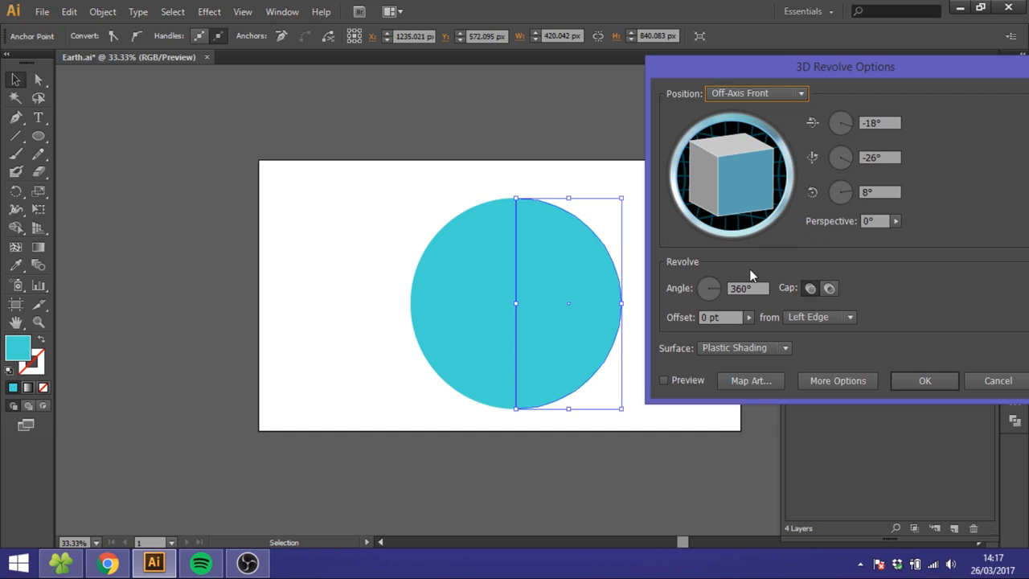
pyautogui.click(663, 379)
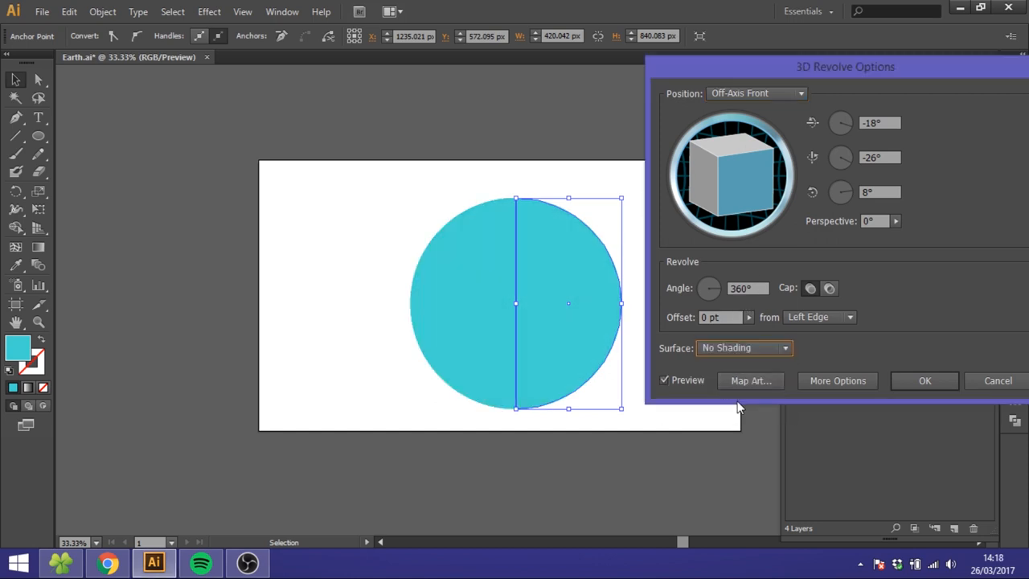
pyautogui.click(749, 379)
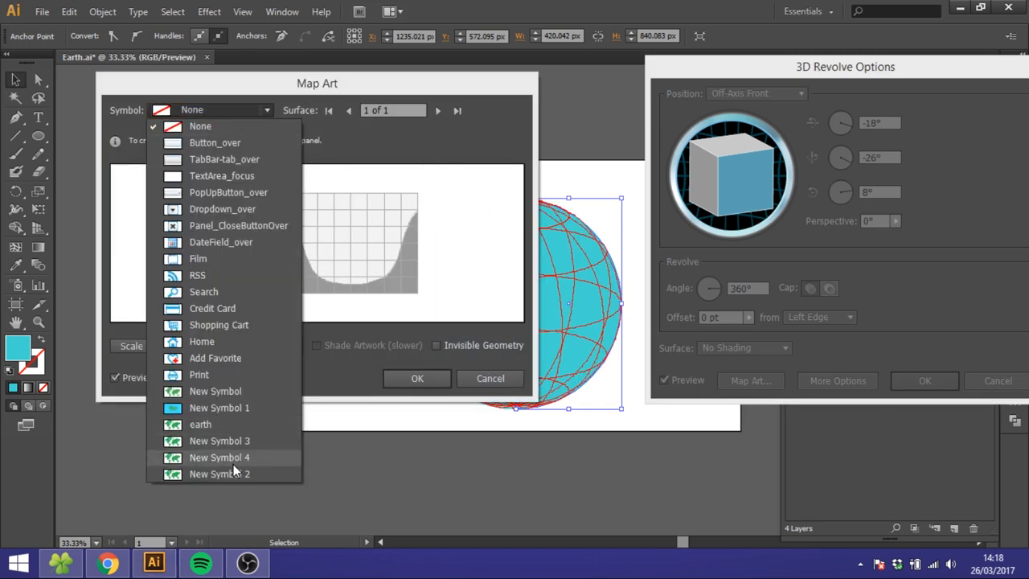
# Map New Symbol 2 onto the revolved sphere, positioning the land on the surface grid.
pyautogui.click(218, 473)
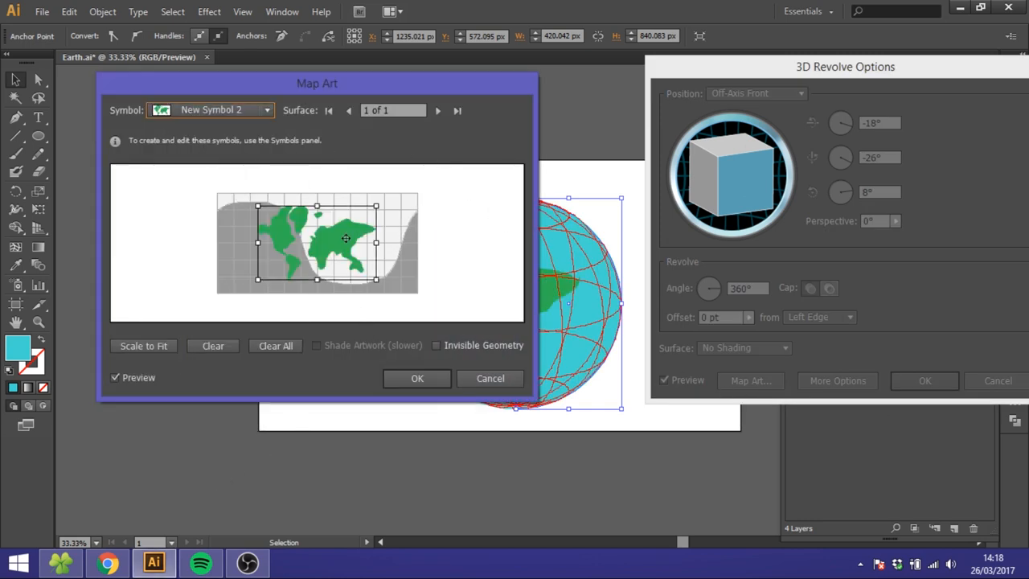
pyautogui.moveTo(316, 83); pyautogui.dragTo(190, 90)
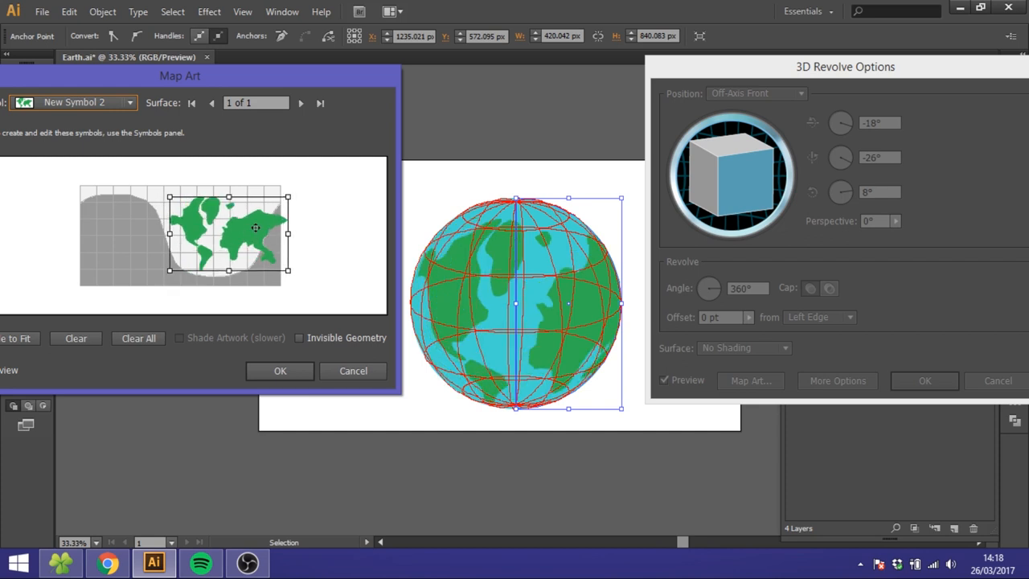
pyautogui.moveTo(256, 228); pyautogui.dragTo(261, 225)
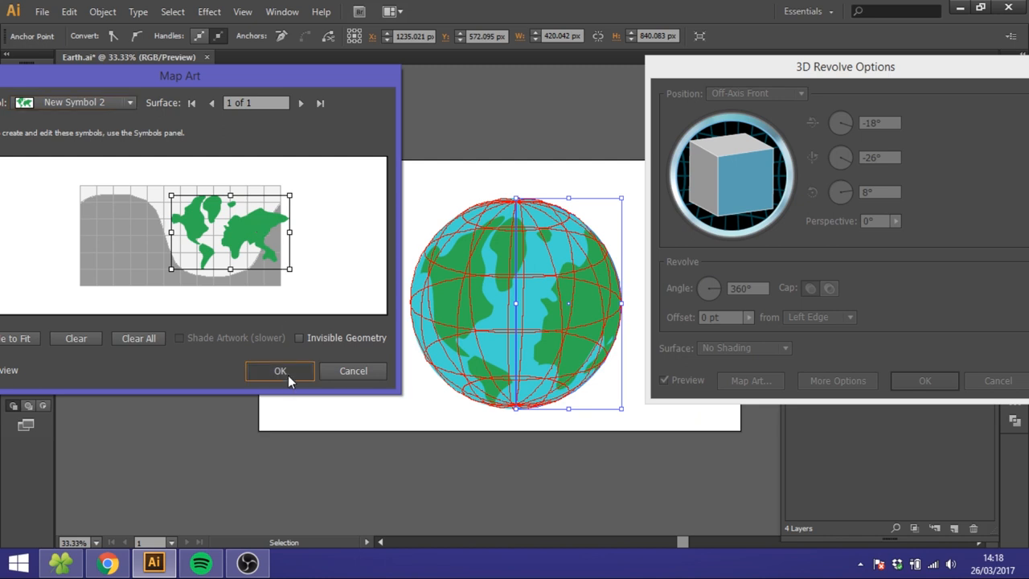
pyautogui.click(280, 370)
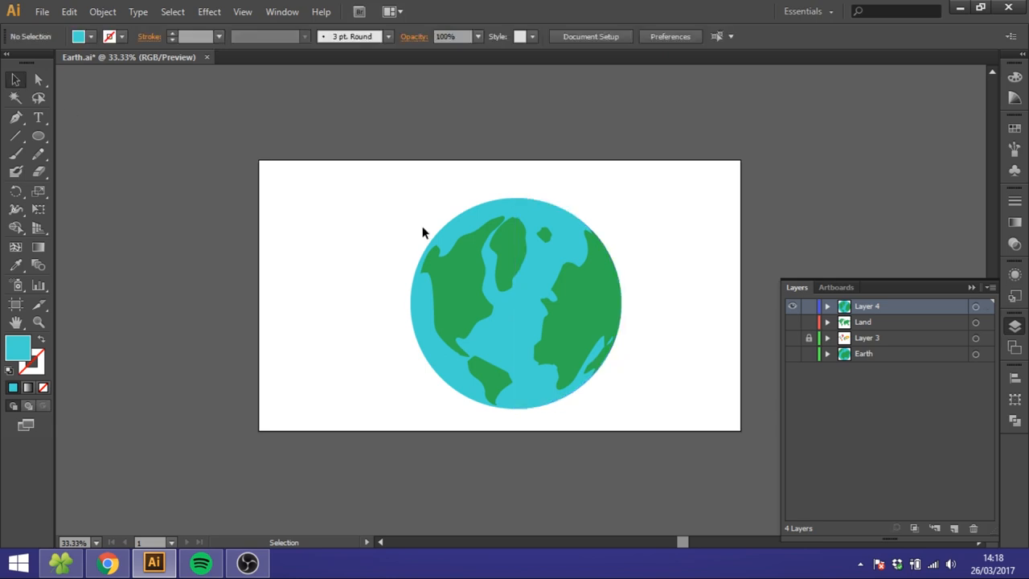
# Group the flat globe's pieces together.
pyautogui.rightClick(514, 302)
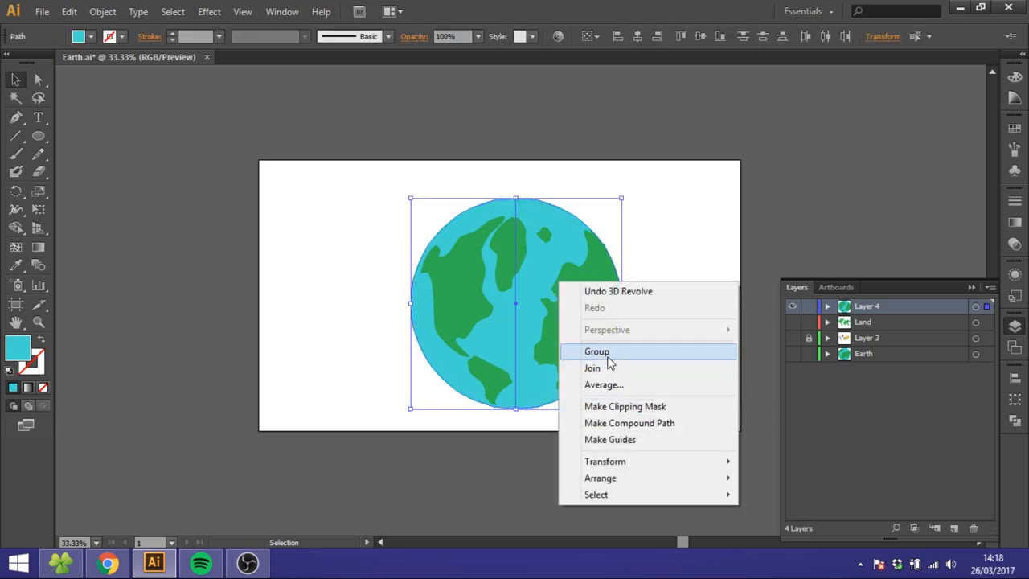
pyautogui.click(596, 350)
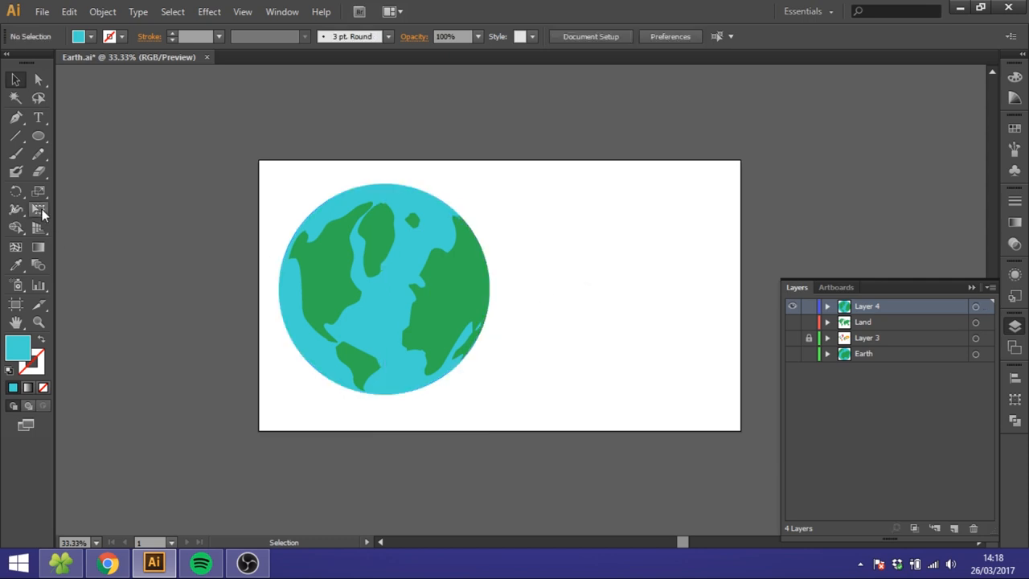
# Draw a second blue circle on the right and flatten its left side into a half-circle.
pyautogui.click(38, 135)
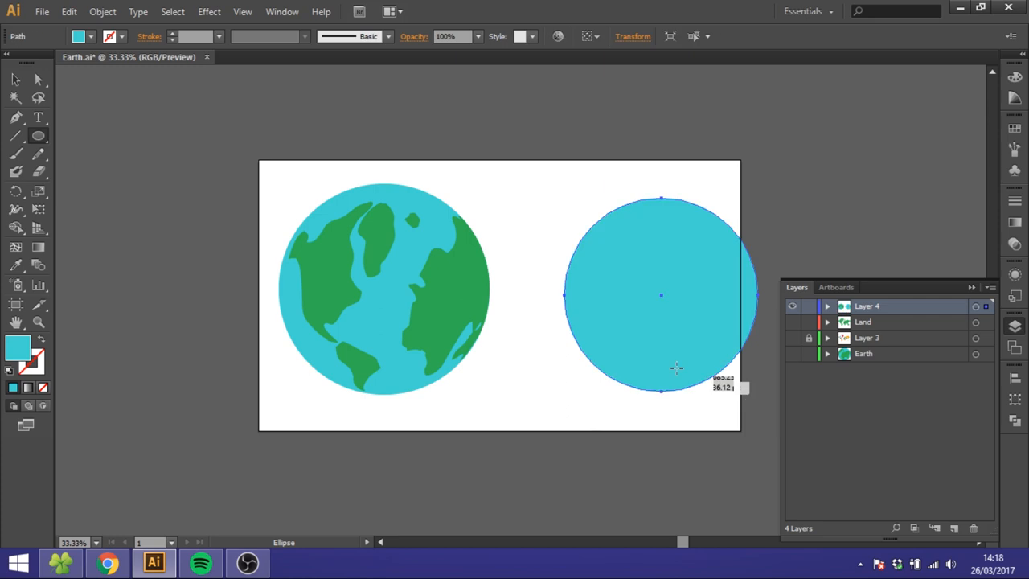
pyautogui.moveTo(660, 296); pyautogui.dragTo(614, 289)
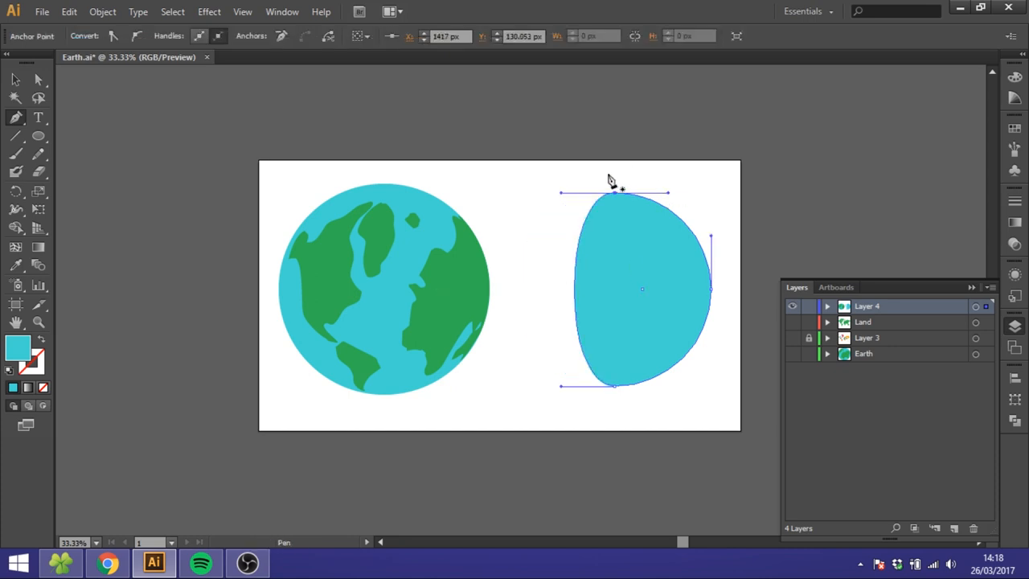
pyautogui.moveTo(617, 191); pyautogui.dragTo(609, 196)
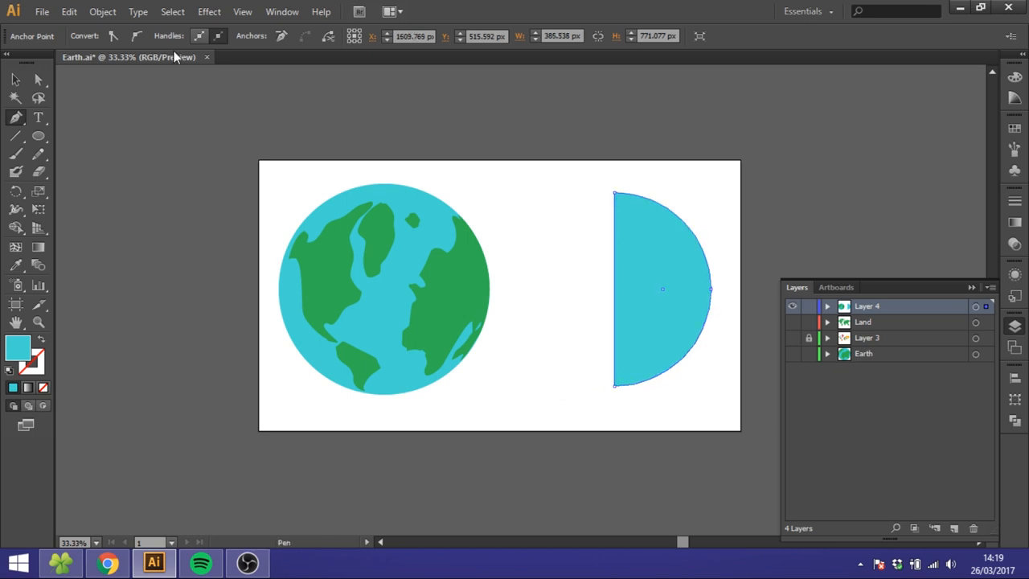
# Apply 3D Revolve with Preview and Plastic Shading so the half-circle shows as a sphere, then reach Map Art.
pyautogui.click(209, 11)
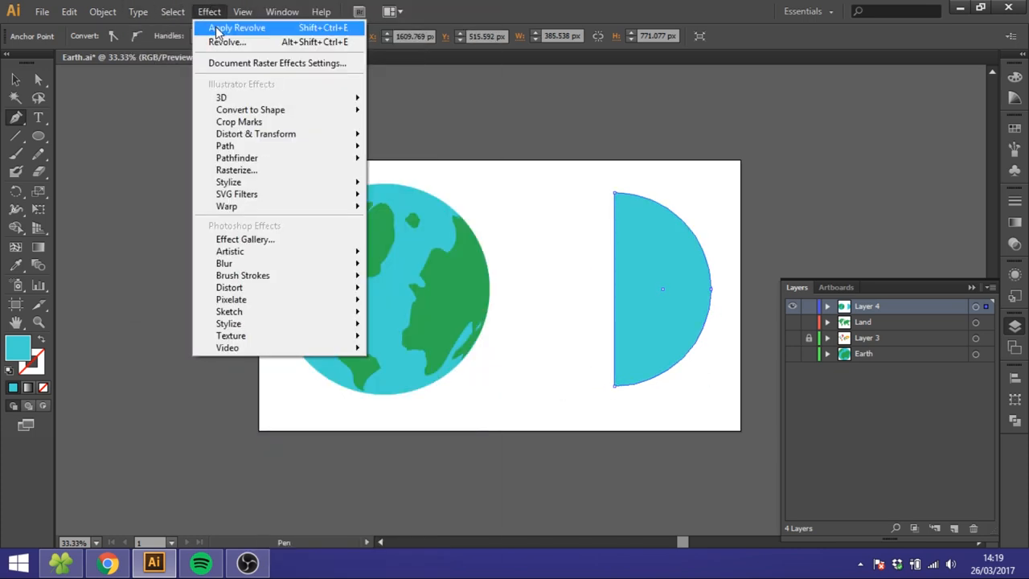
pyautogui.click(229, 42)
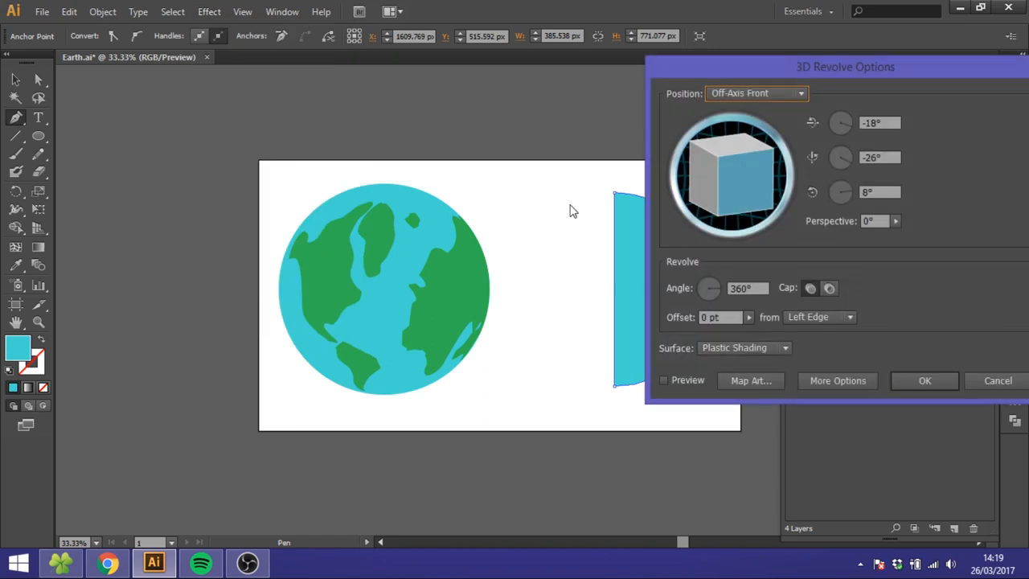
pyautogui.click(664, 380)
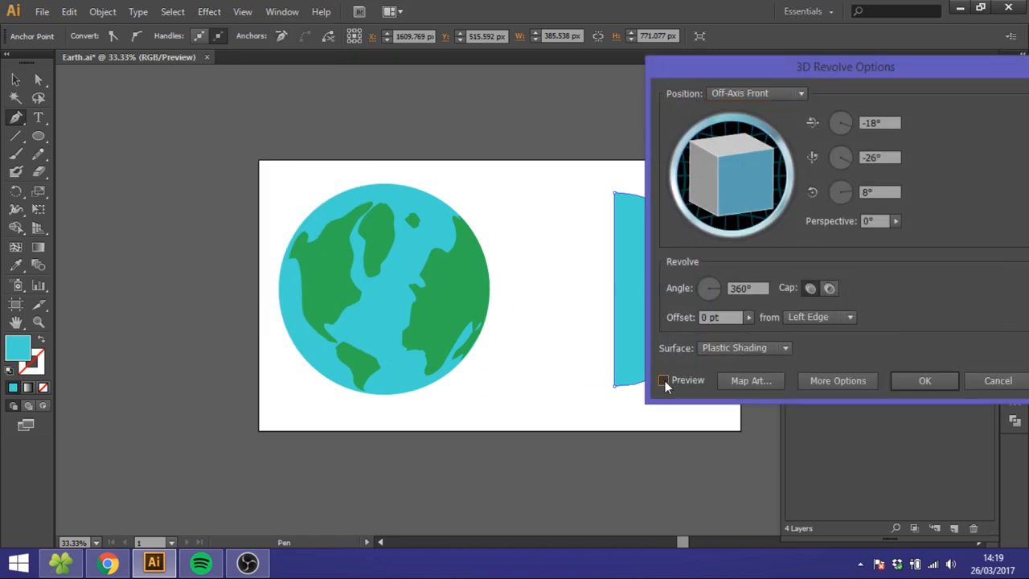
pyautogui.click(664, 380)
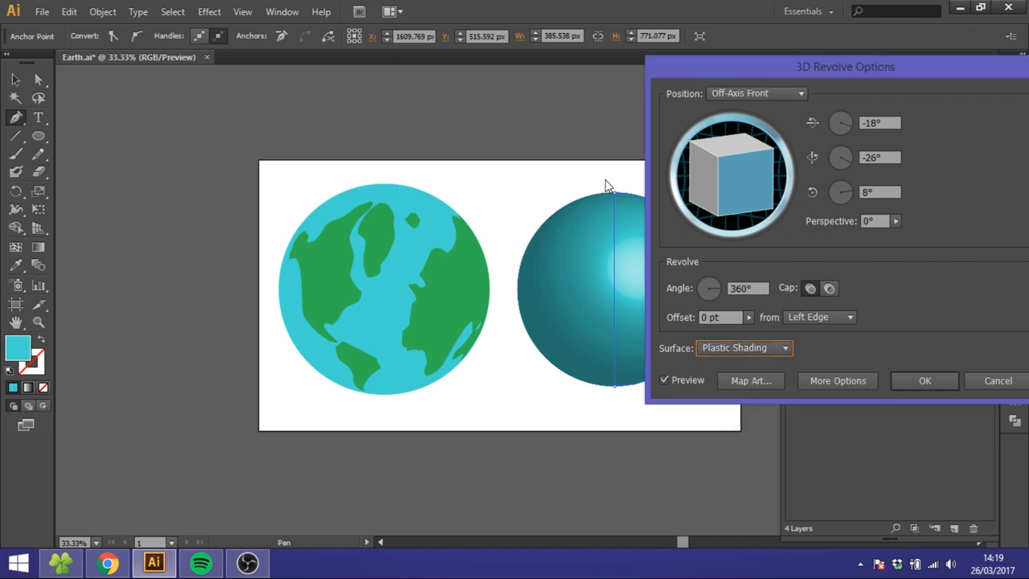
pyautogui.moveTo(544, 271)
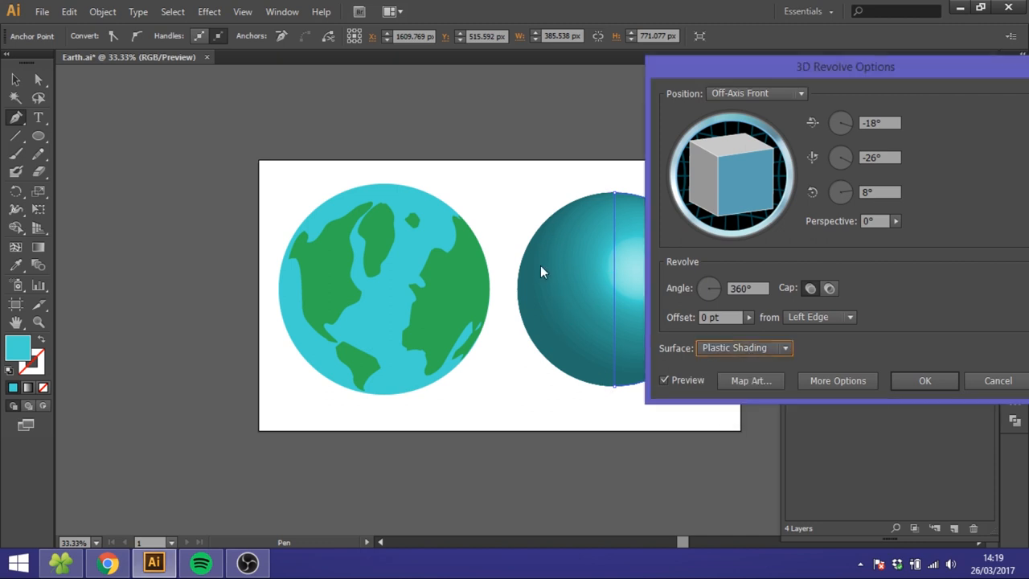
pyautogui.click(749, 380)
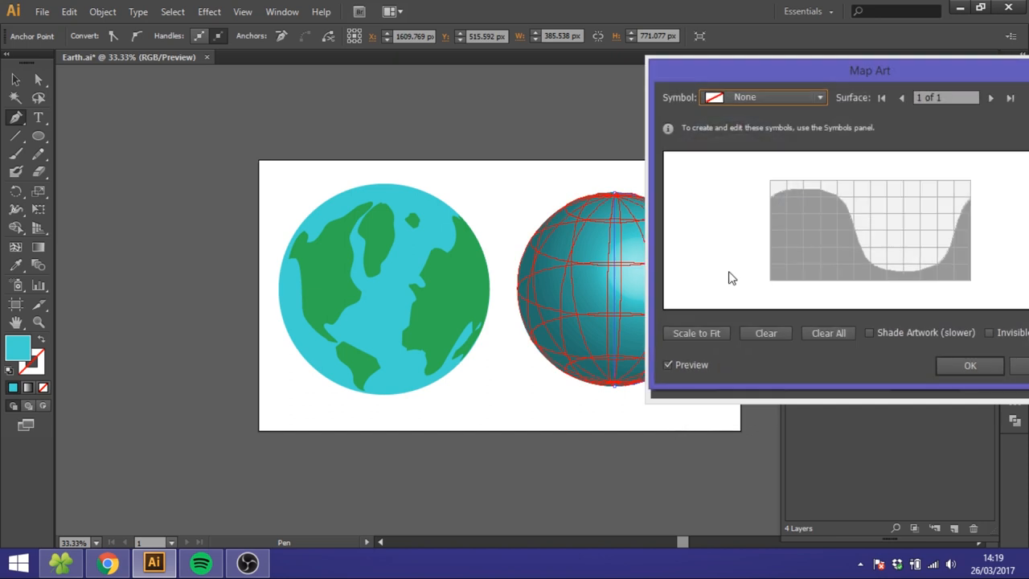
# Map New Symbol 2 land onto the sphere and confirm the shaded globe.
pyautogui.click(820, 97)
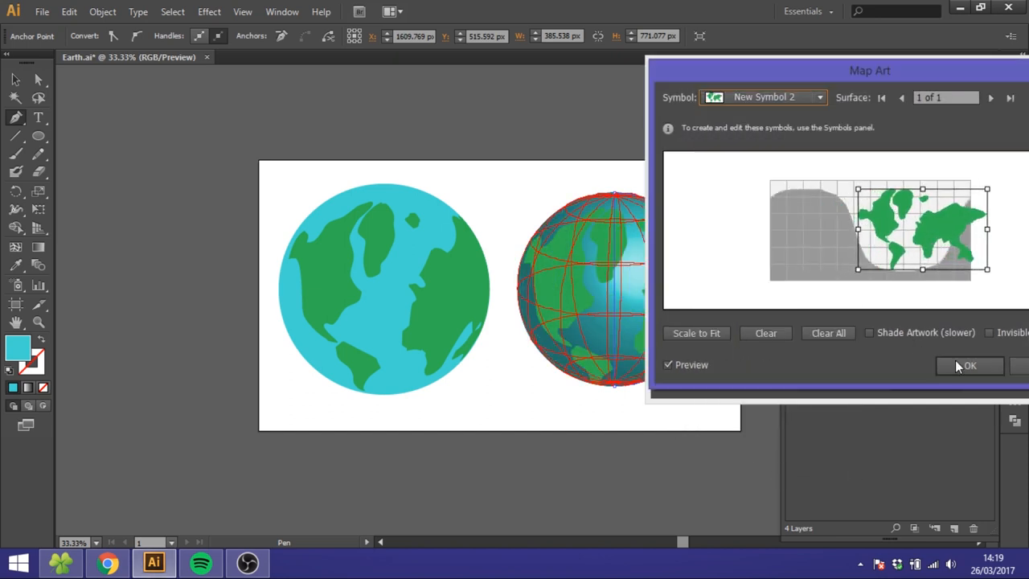
pyautogui.click(967, 366)
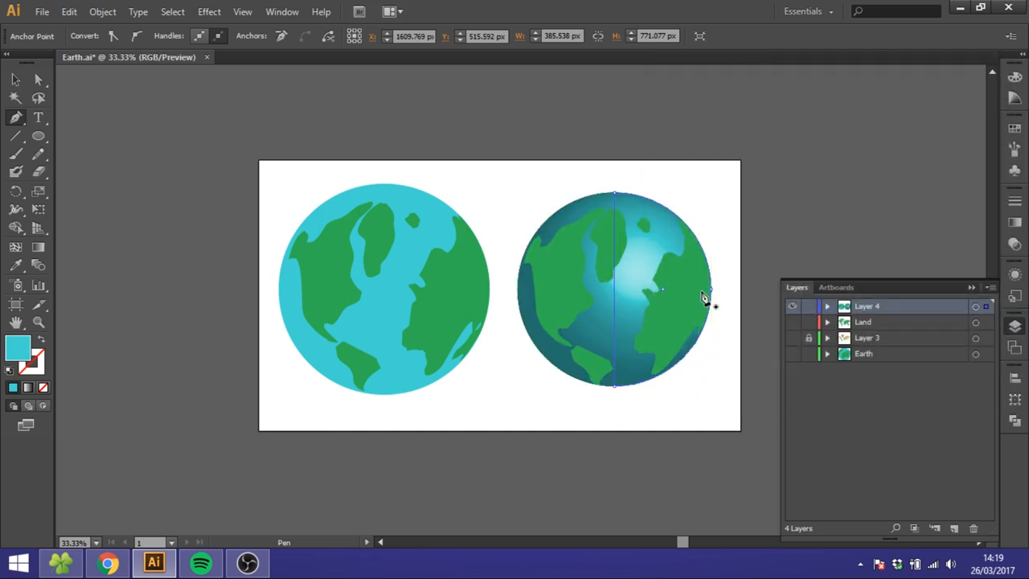